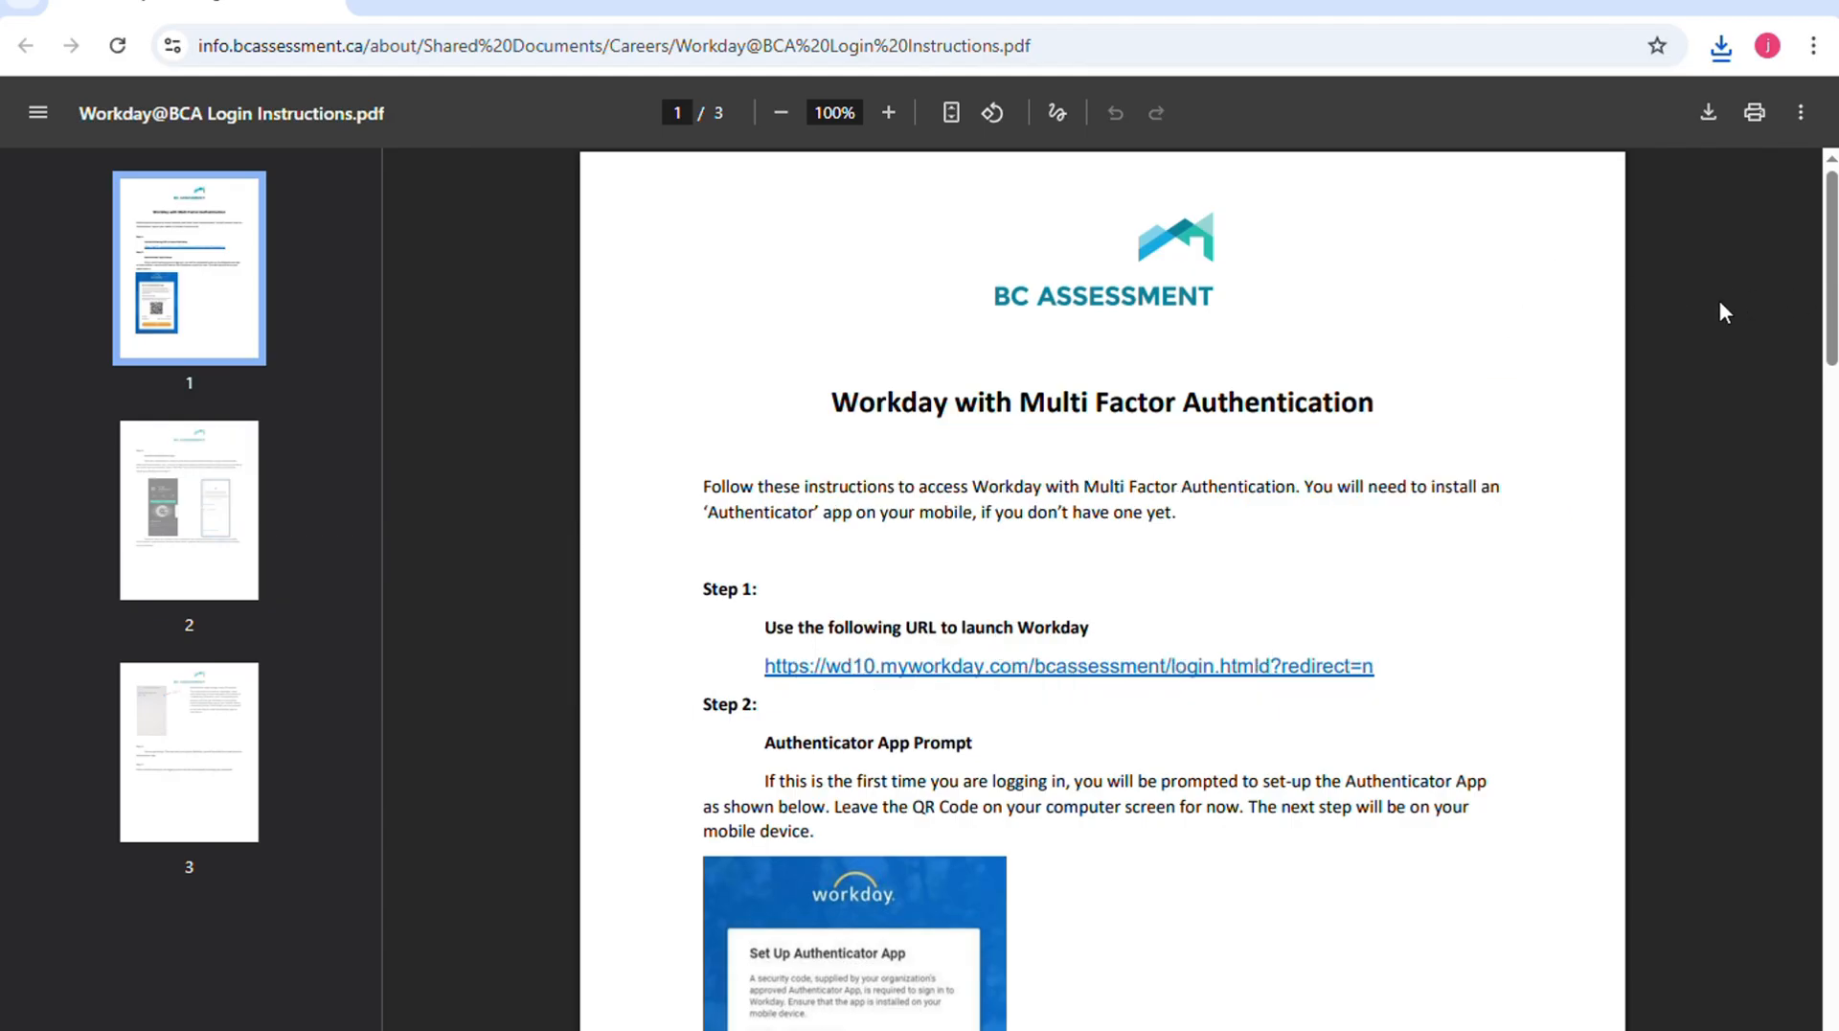
- Scroll down page 1 past the 'Workday with Multi Factor Authentication' heading to the opening instructions
{"action": "scroll", "scroll_direction": "down", "scroll_amount": 3}
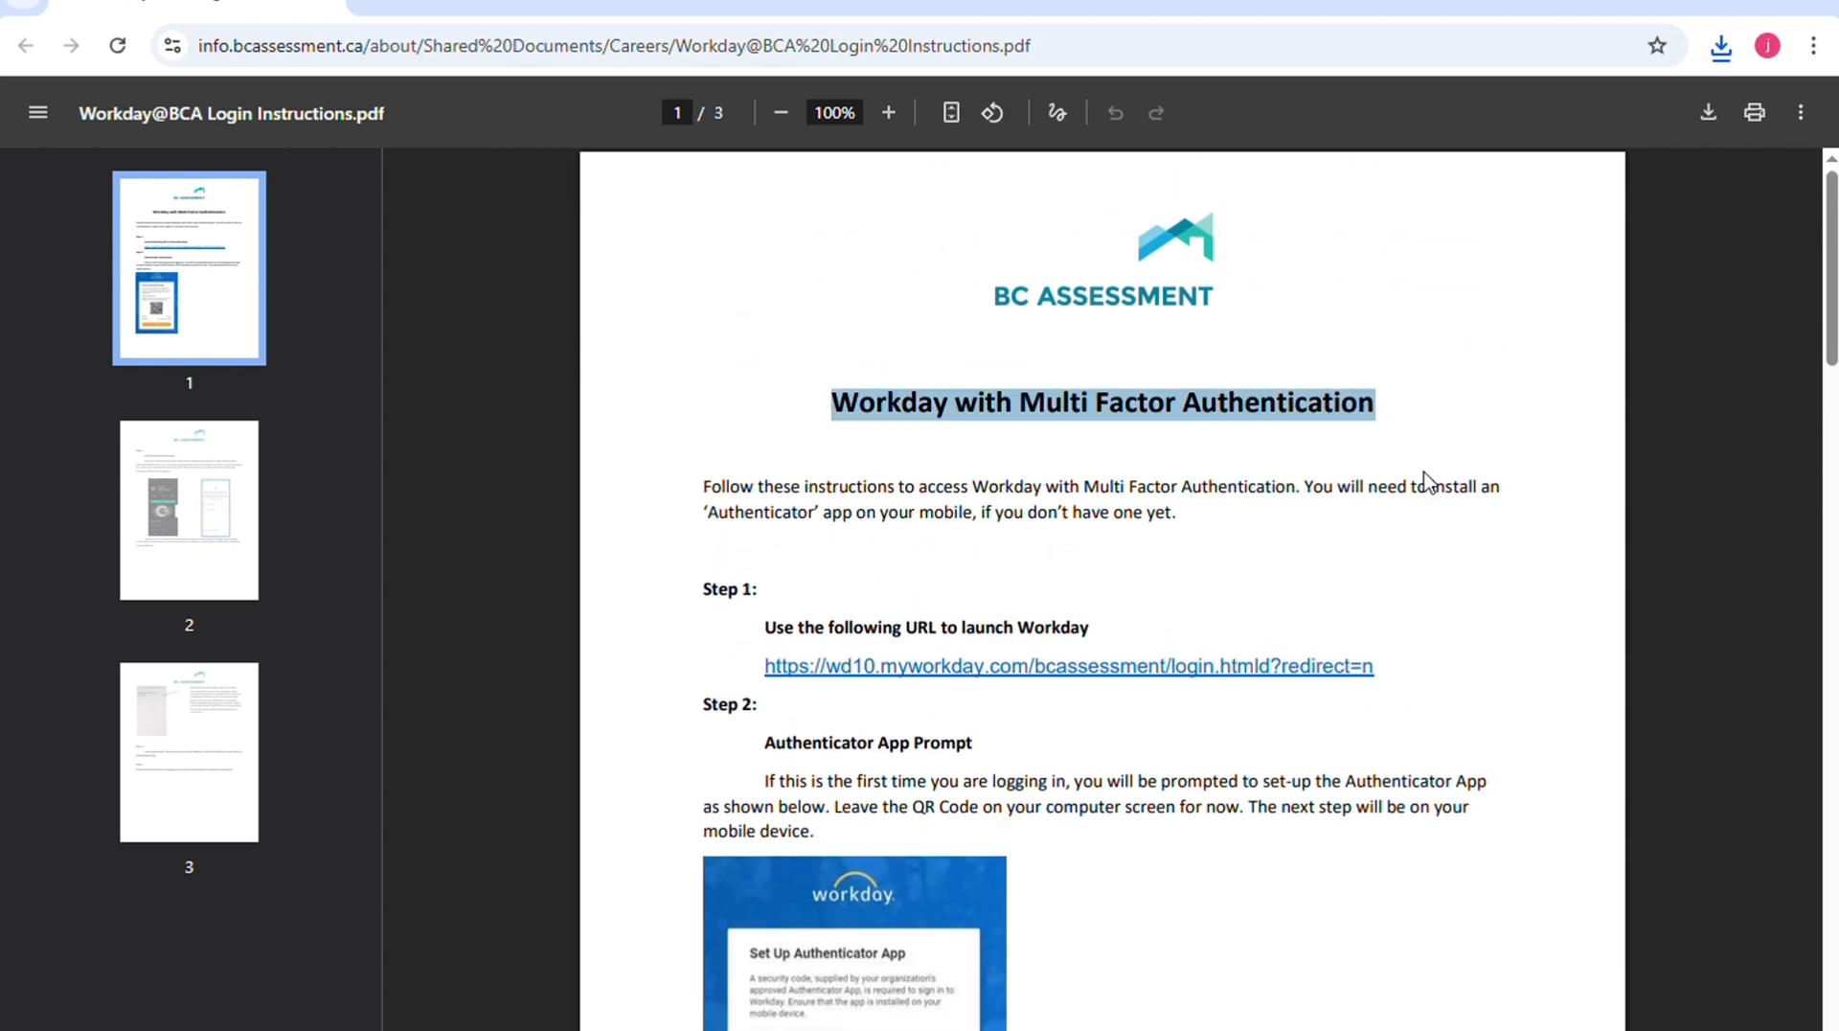
{"action": "scroll", "scroll_direction": "down", "scroll_amount": 3}
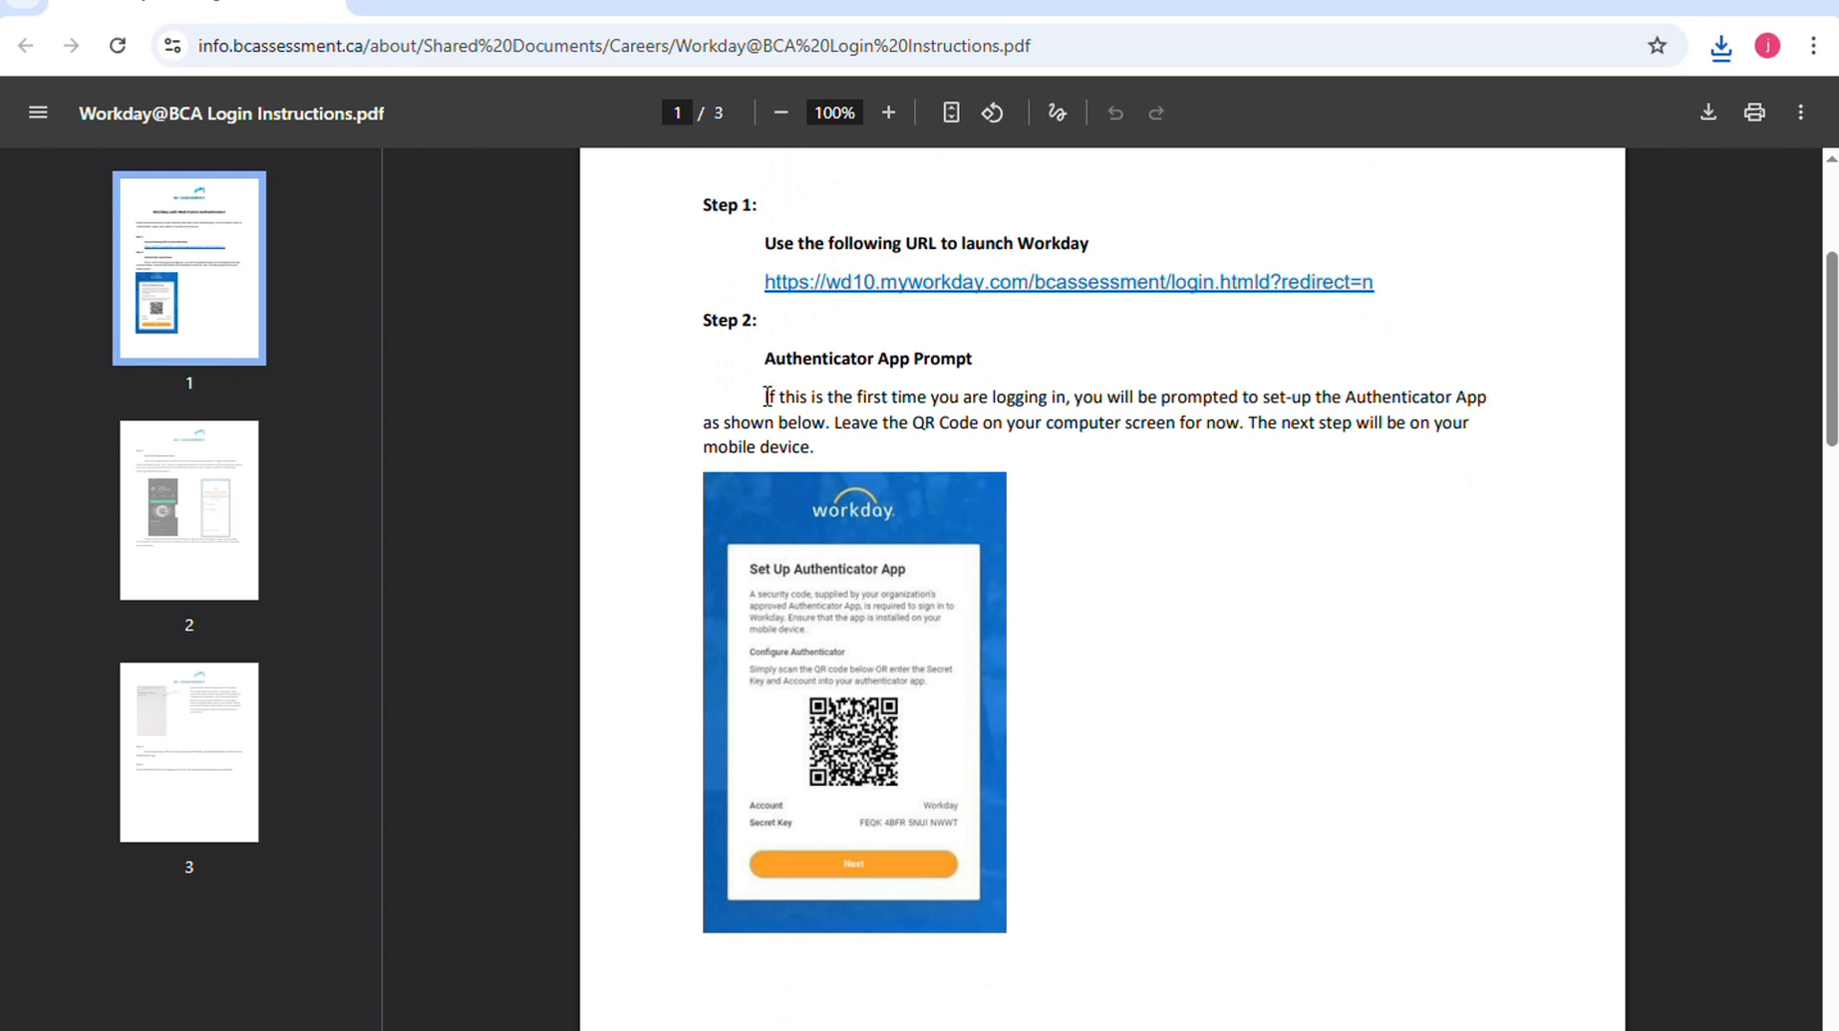
- Select the first sentence under 'Authenticator App Prompt' in Step 2
{"action": "left_click_drag", "start_coordinate": [762, 396], "coordinate": [889, 423]}
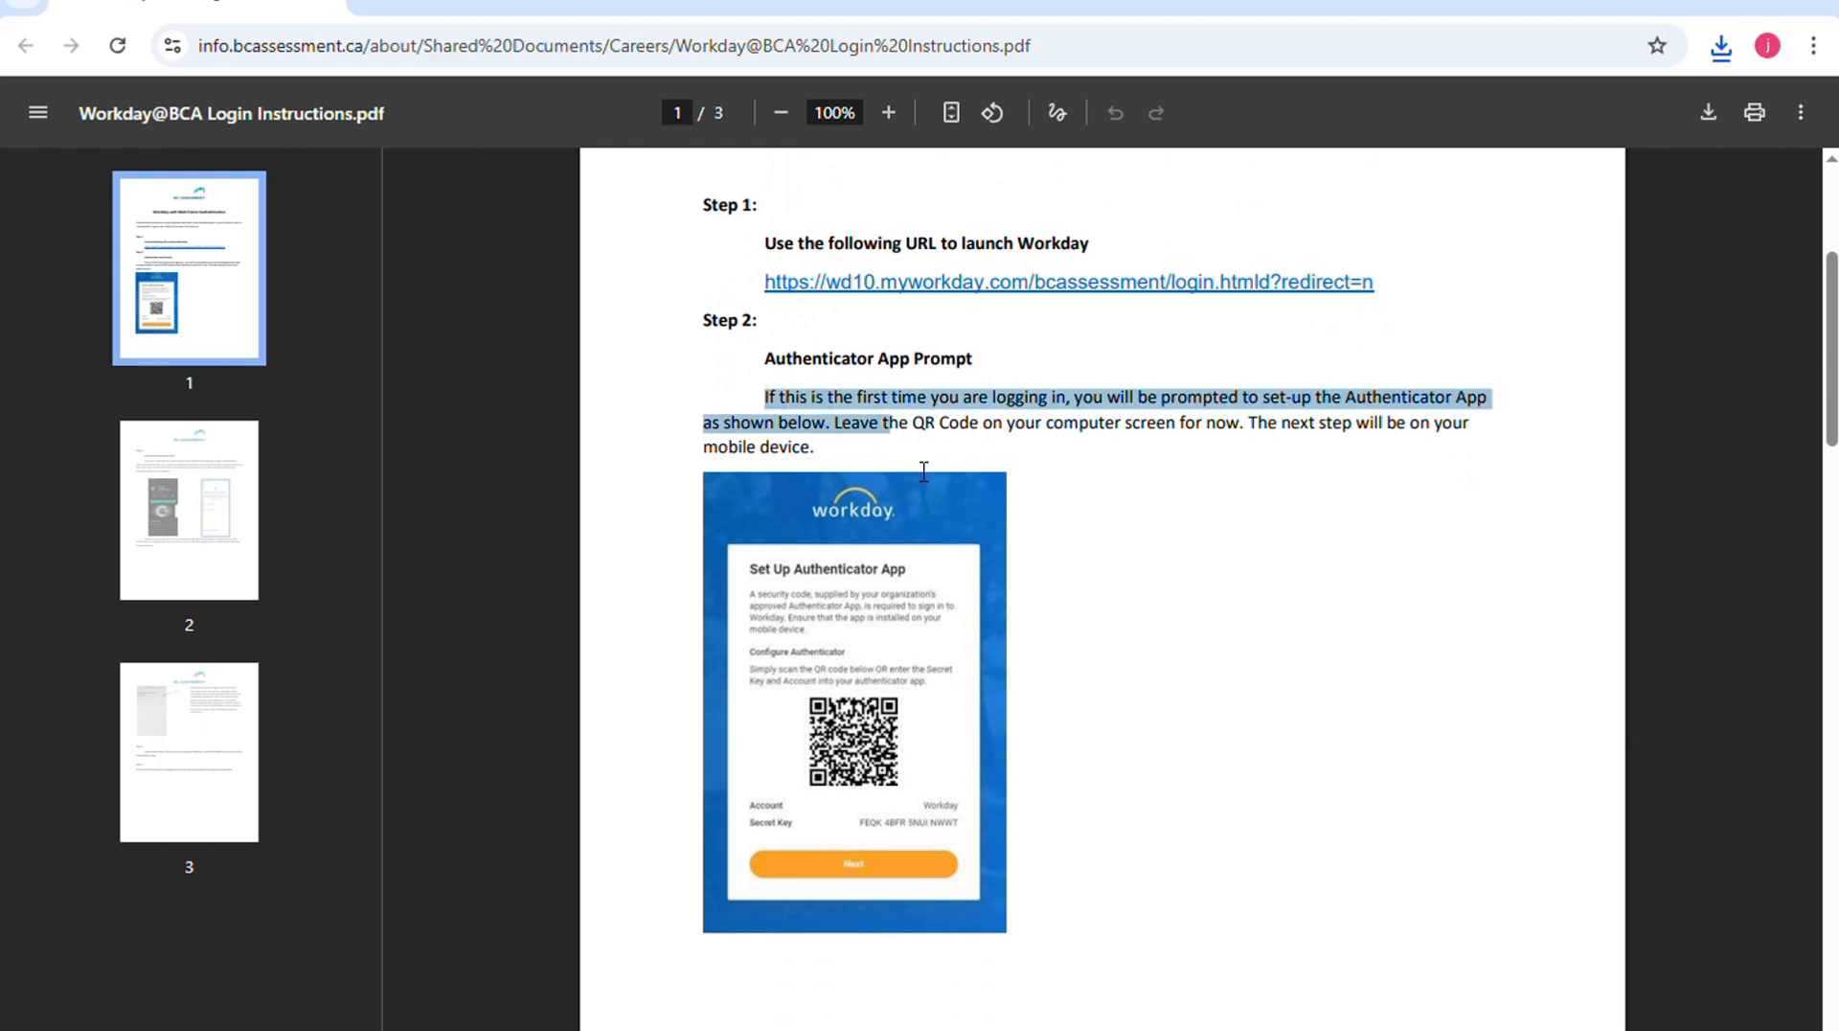
{"action": "left_click_drag", "start_coordinate": [923, 471], "coordinate": [870, 435]}
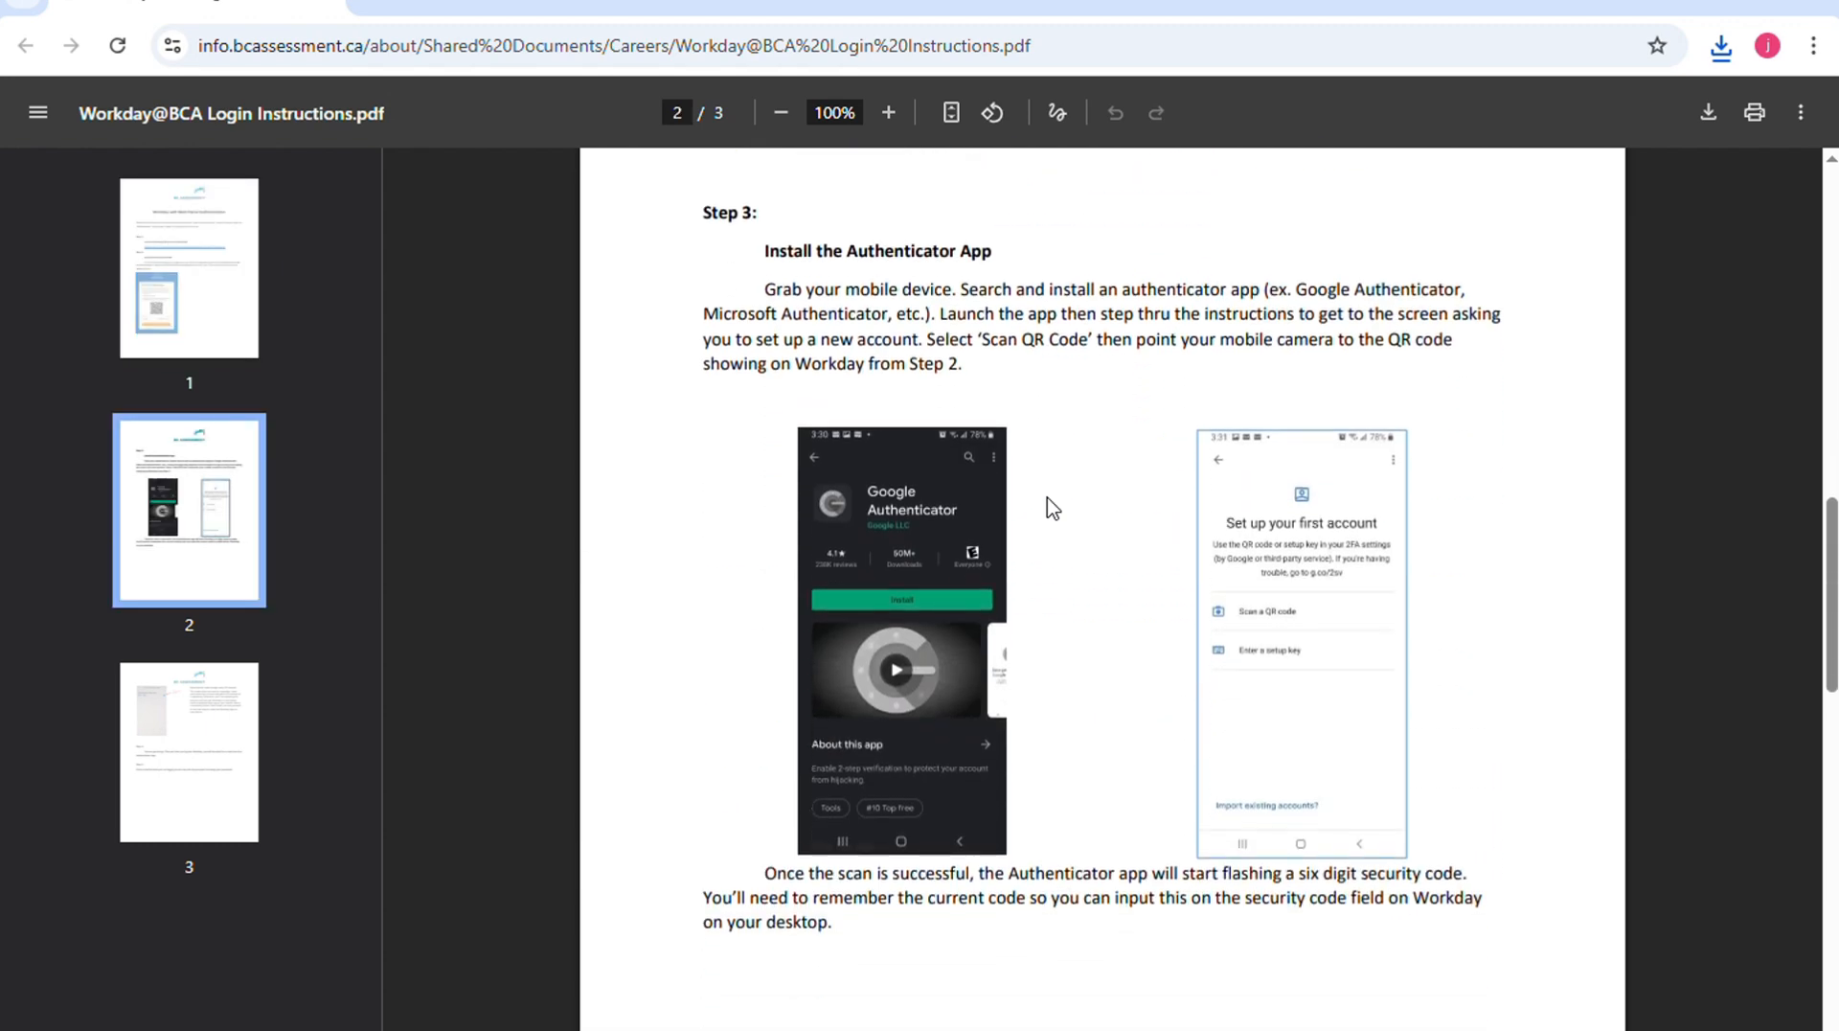
- Select the 'Grab your mobile device…' paragraph under Install the Authenticator App on page 2
{"action": "left_click_drag", "start_coordinate": [762, 289], "coordinate": [961, 364]}
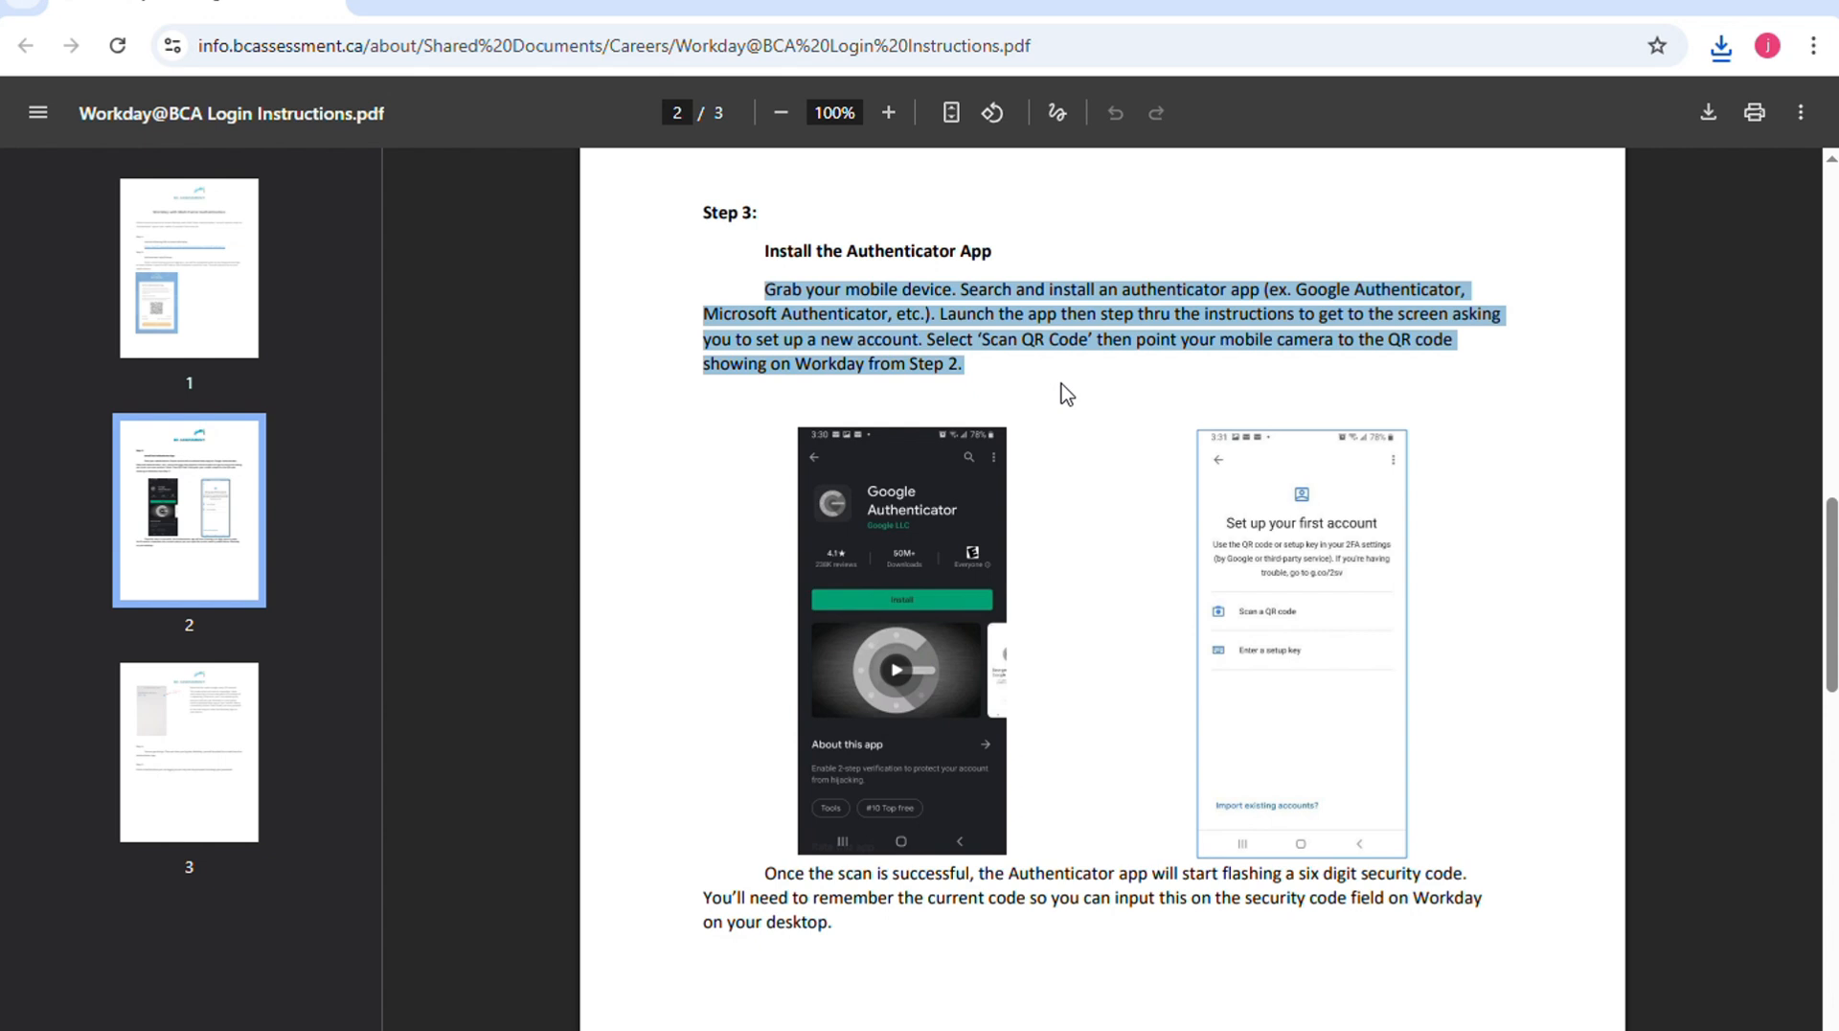
- Select the 'Once the scan is successful…' six-digit code sentence, then continue to page 3
{"action": "scroll", "scroll_direction": "down", "scroll_amount": 3}
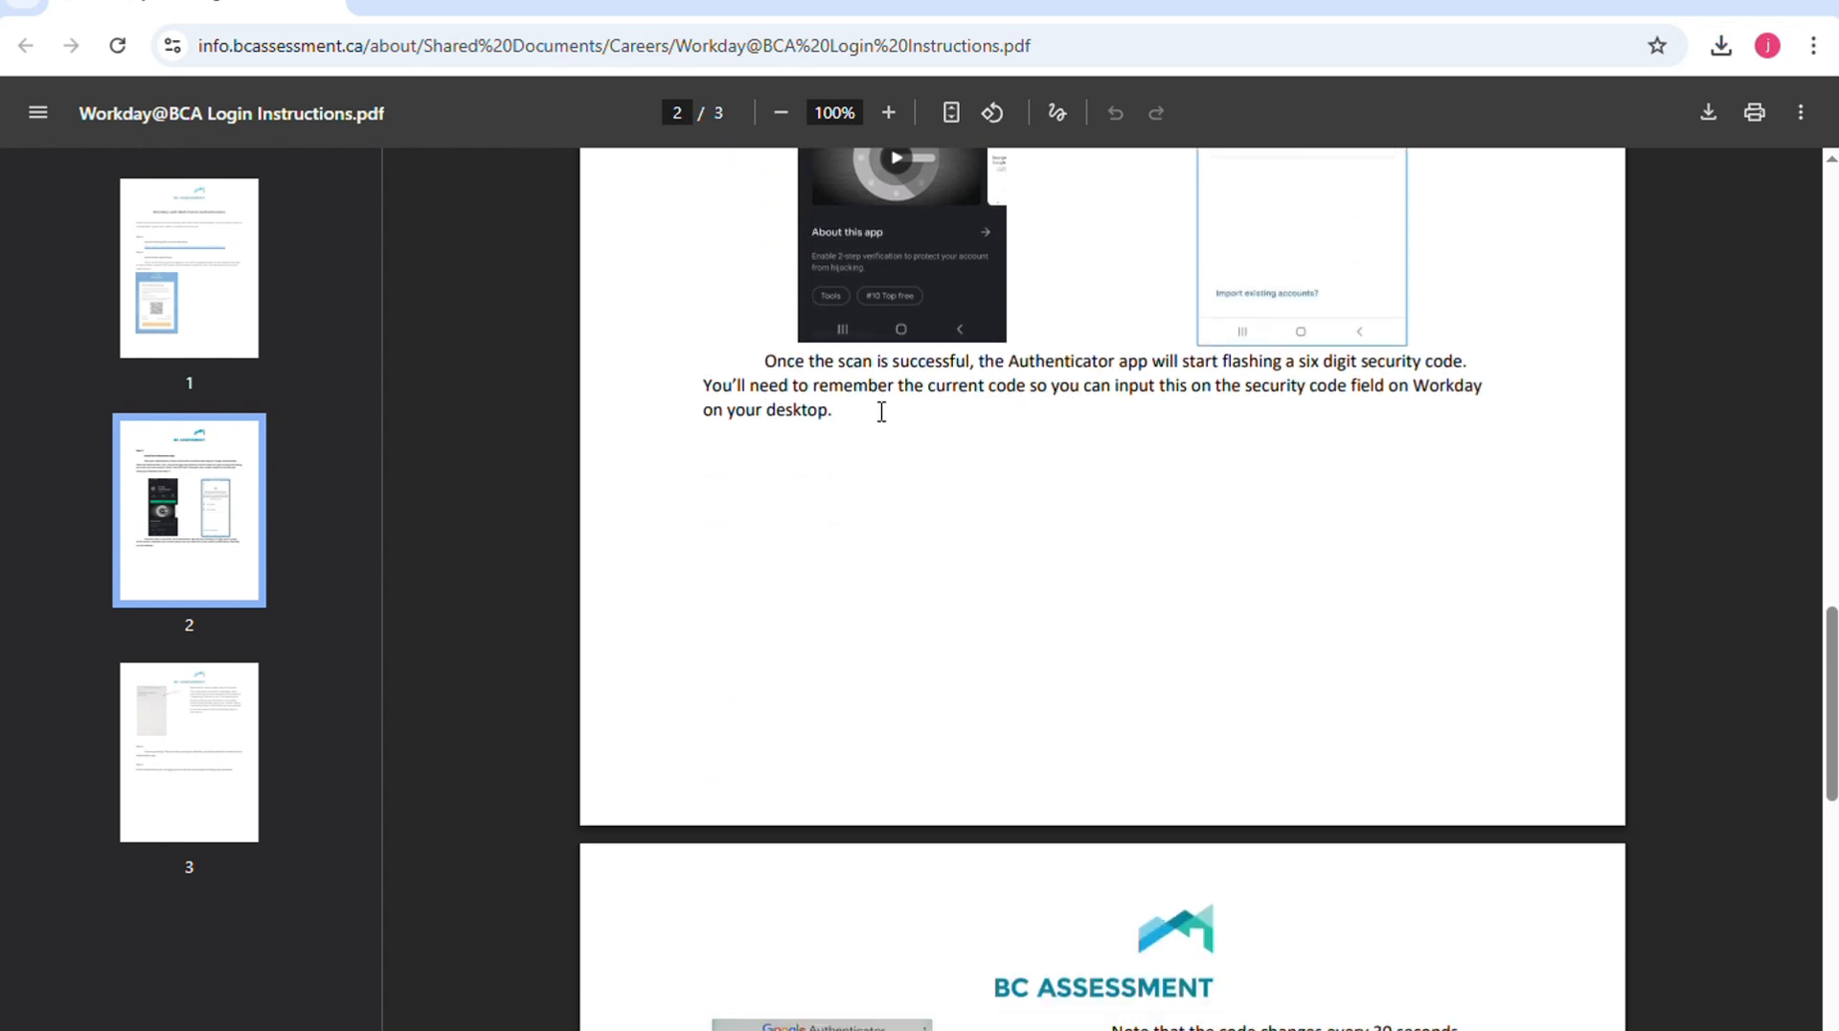
{"action": "double_click", "coordinate": [781, 362]}
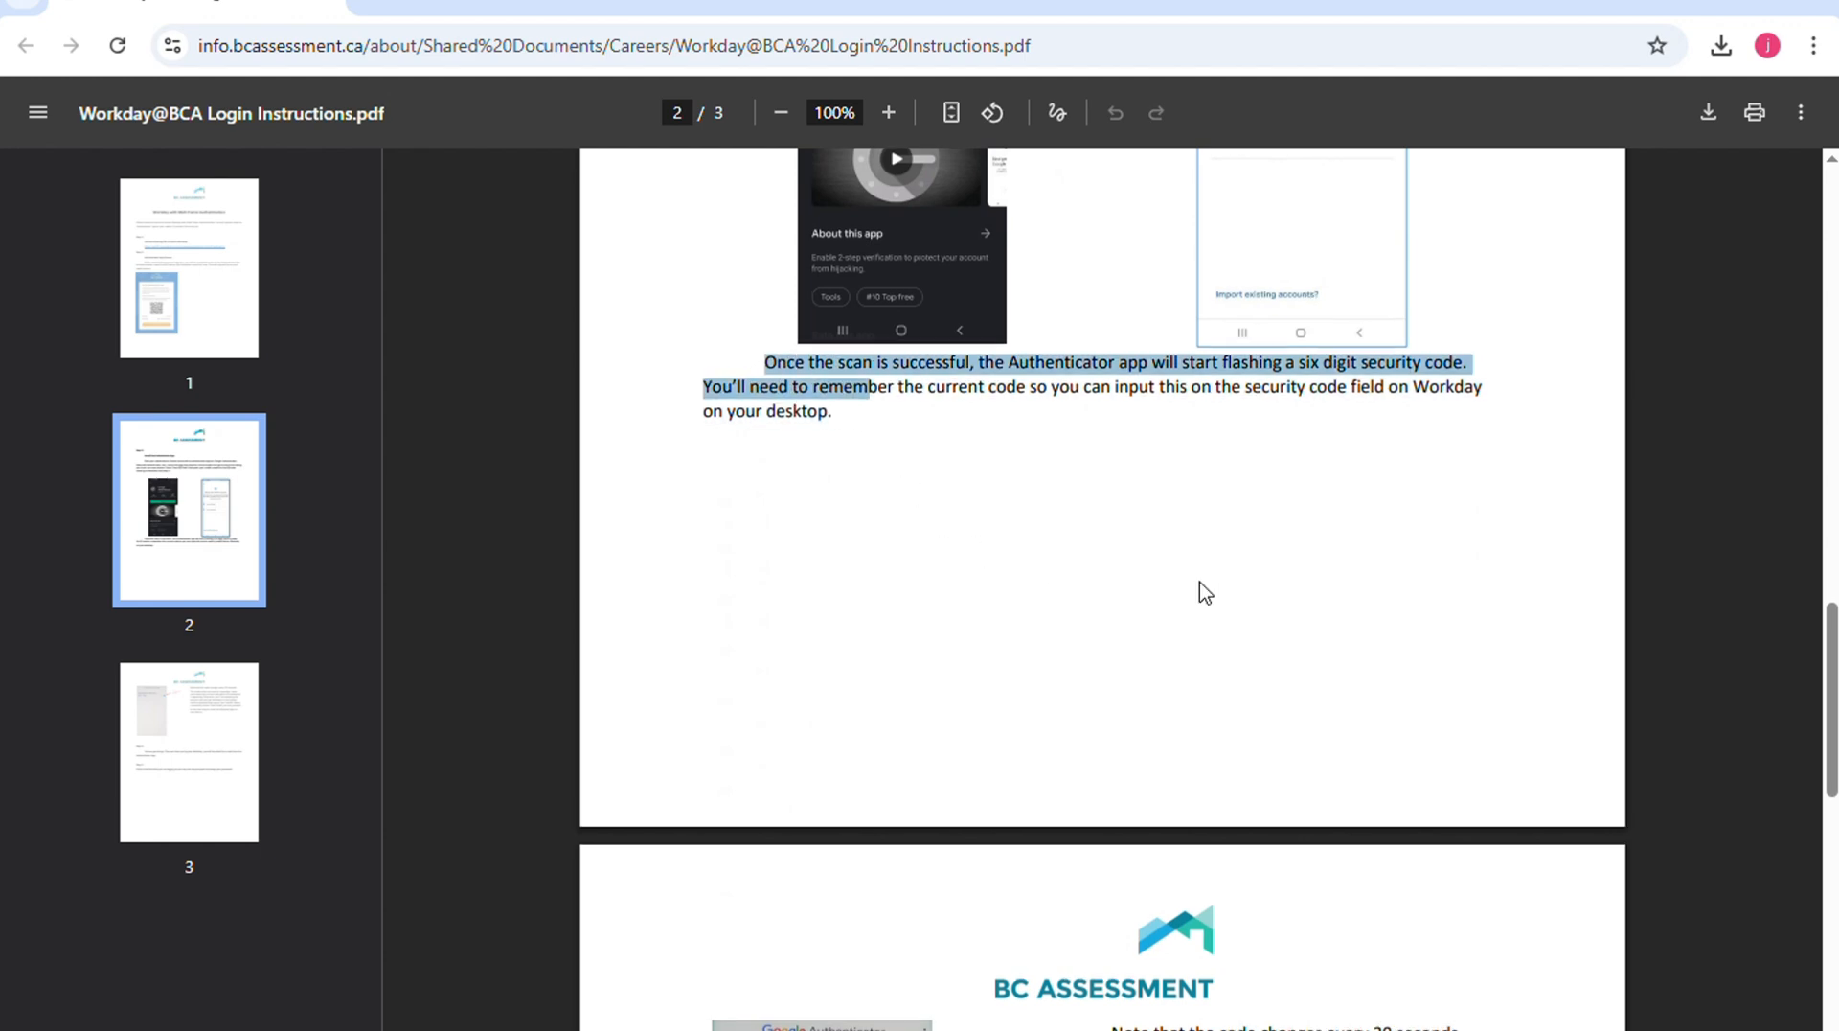
{"action": "scroll", "scroll_direction": "down", "scroll_amount": 3}
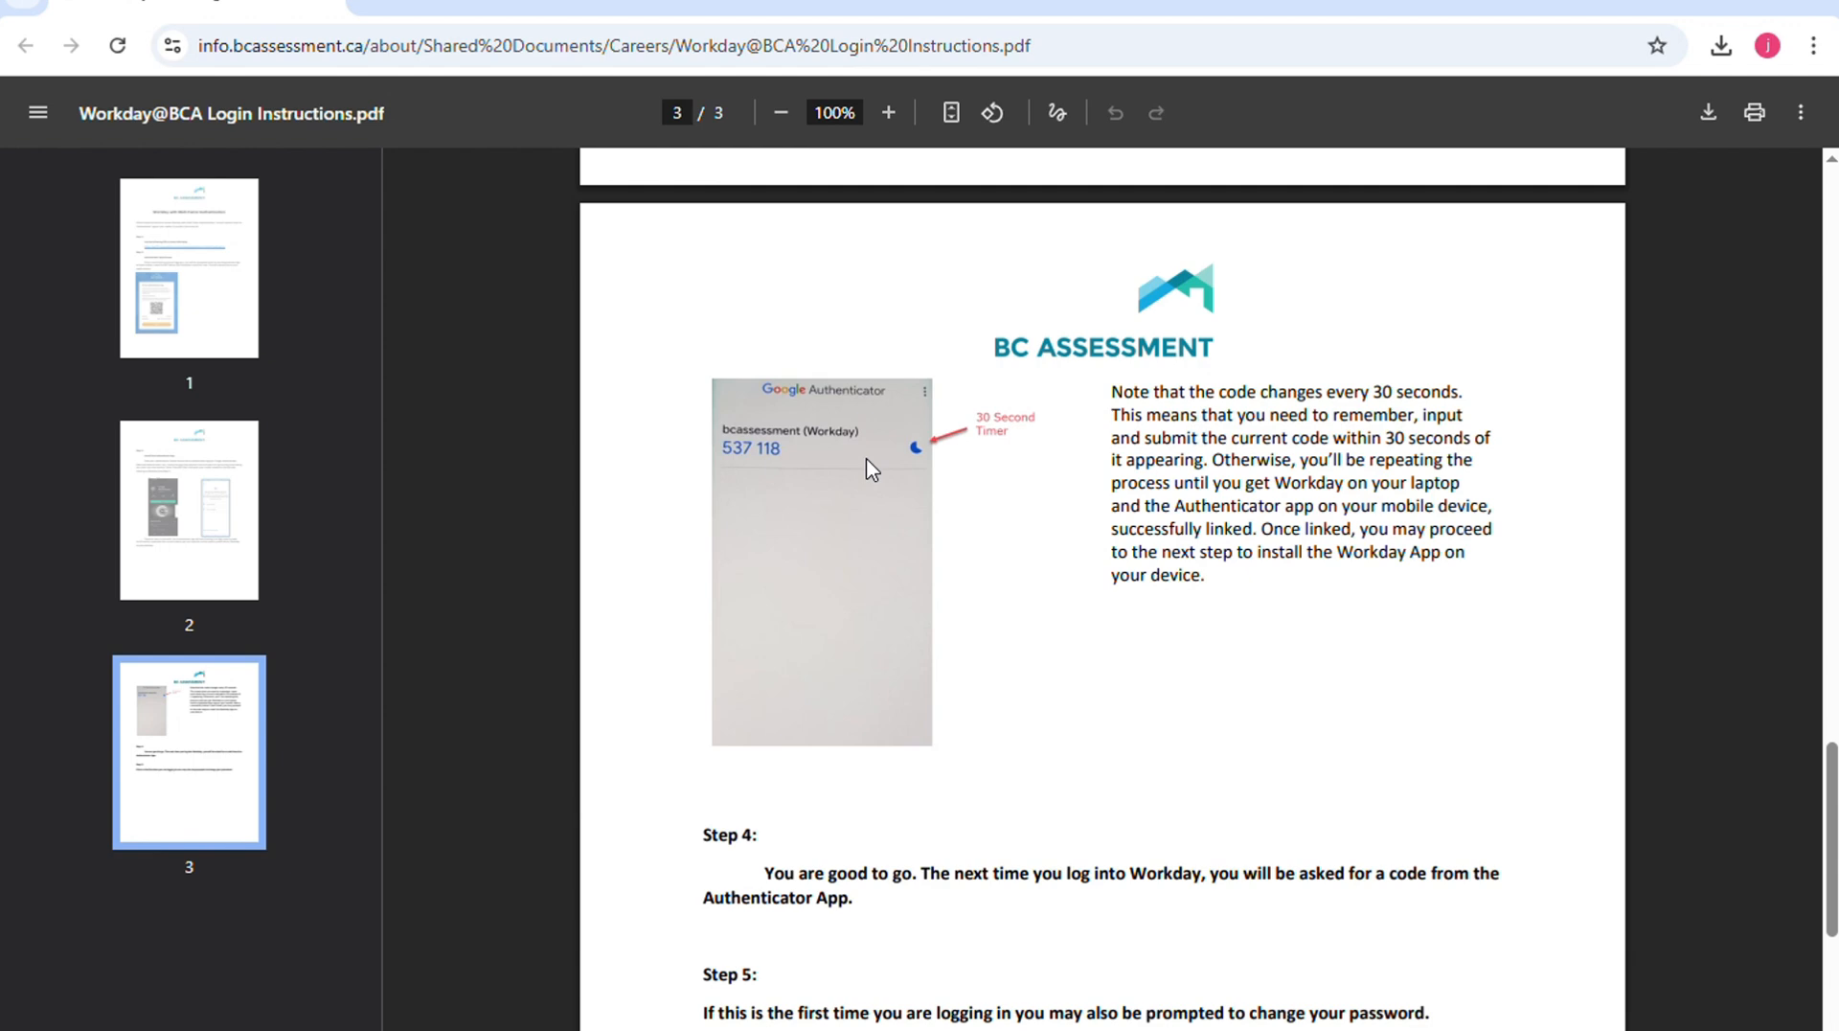
{"action": "mouse_move", "coordinate": [770, 903]}
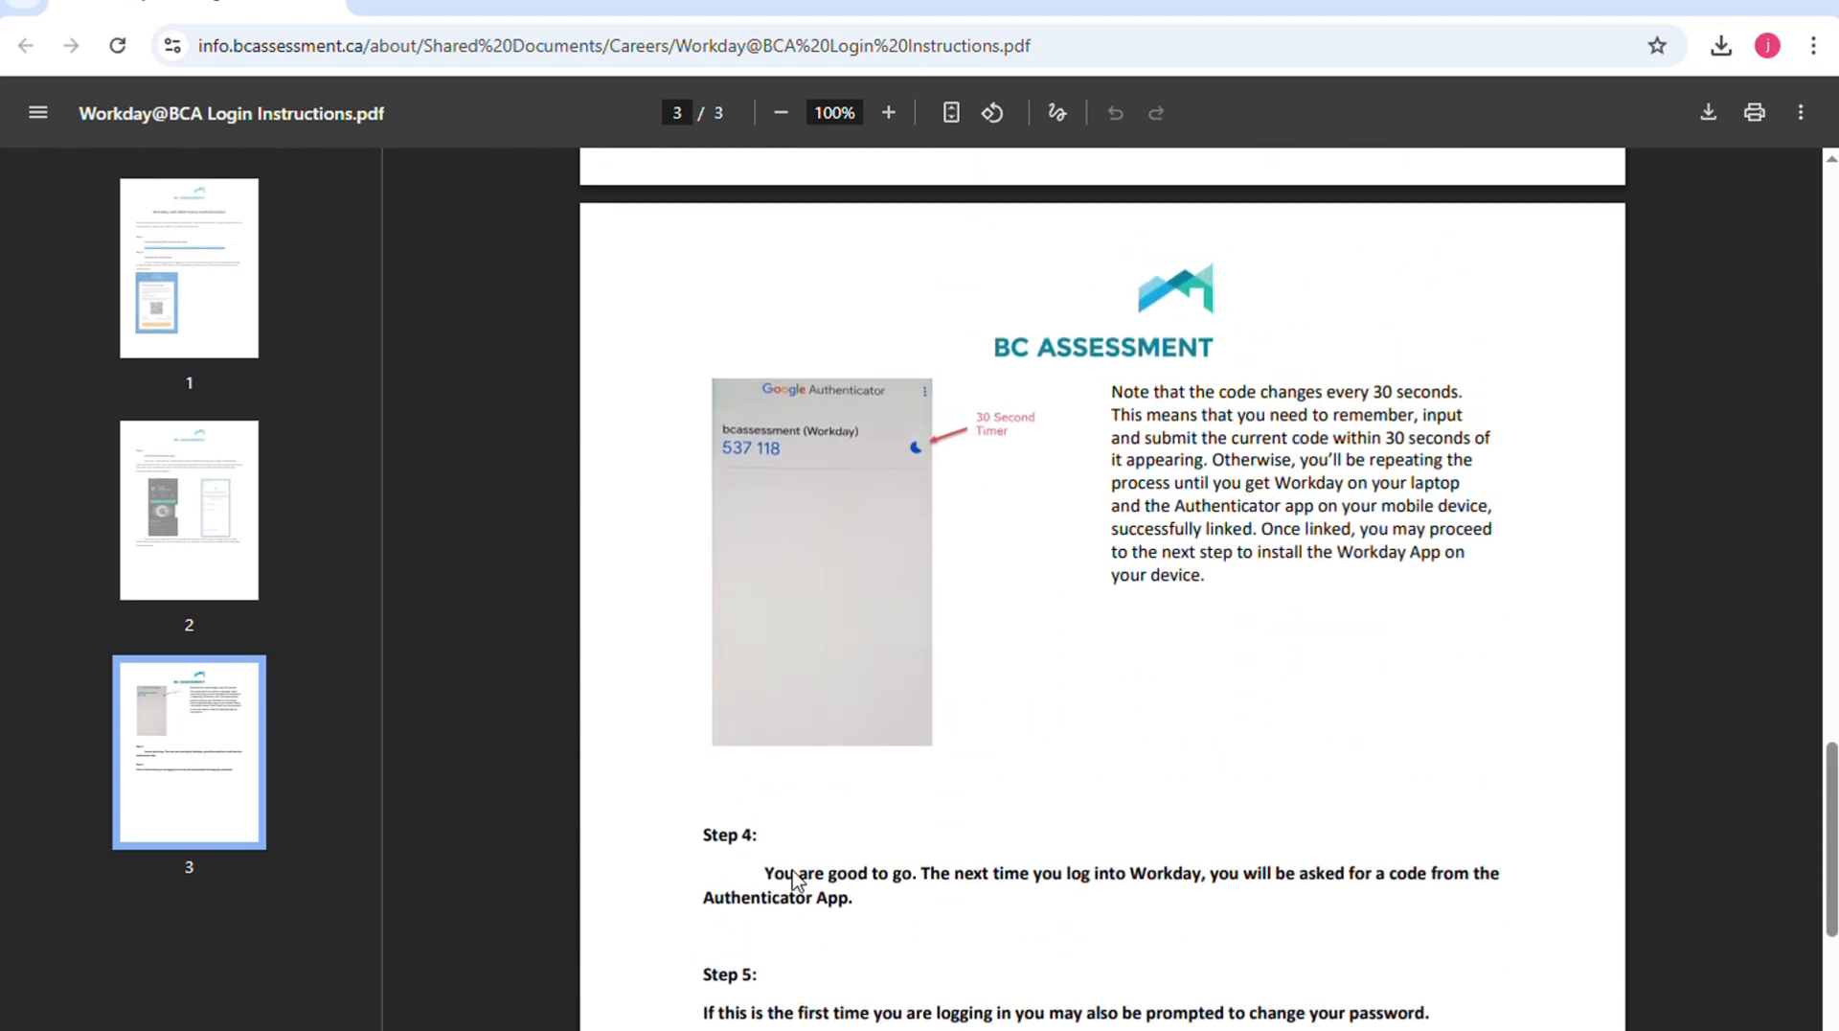
{"action": "mouse_move", "coordinate": [816, 759]}
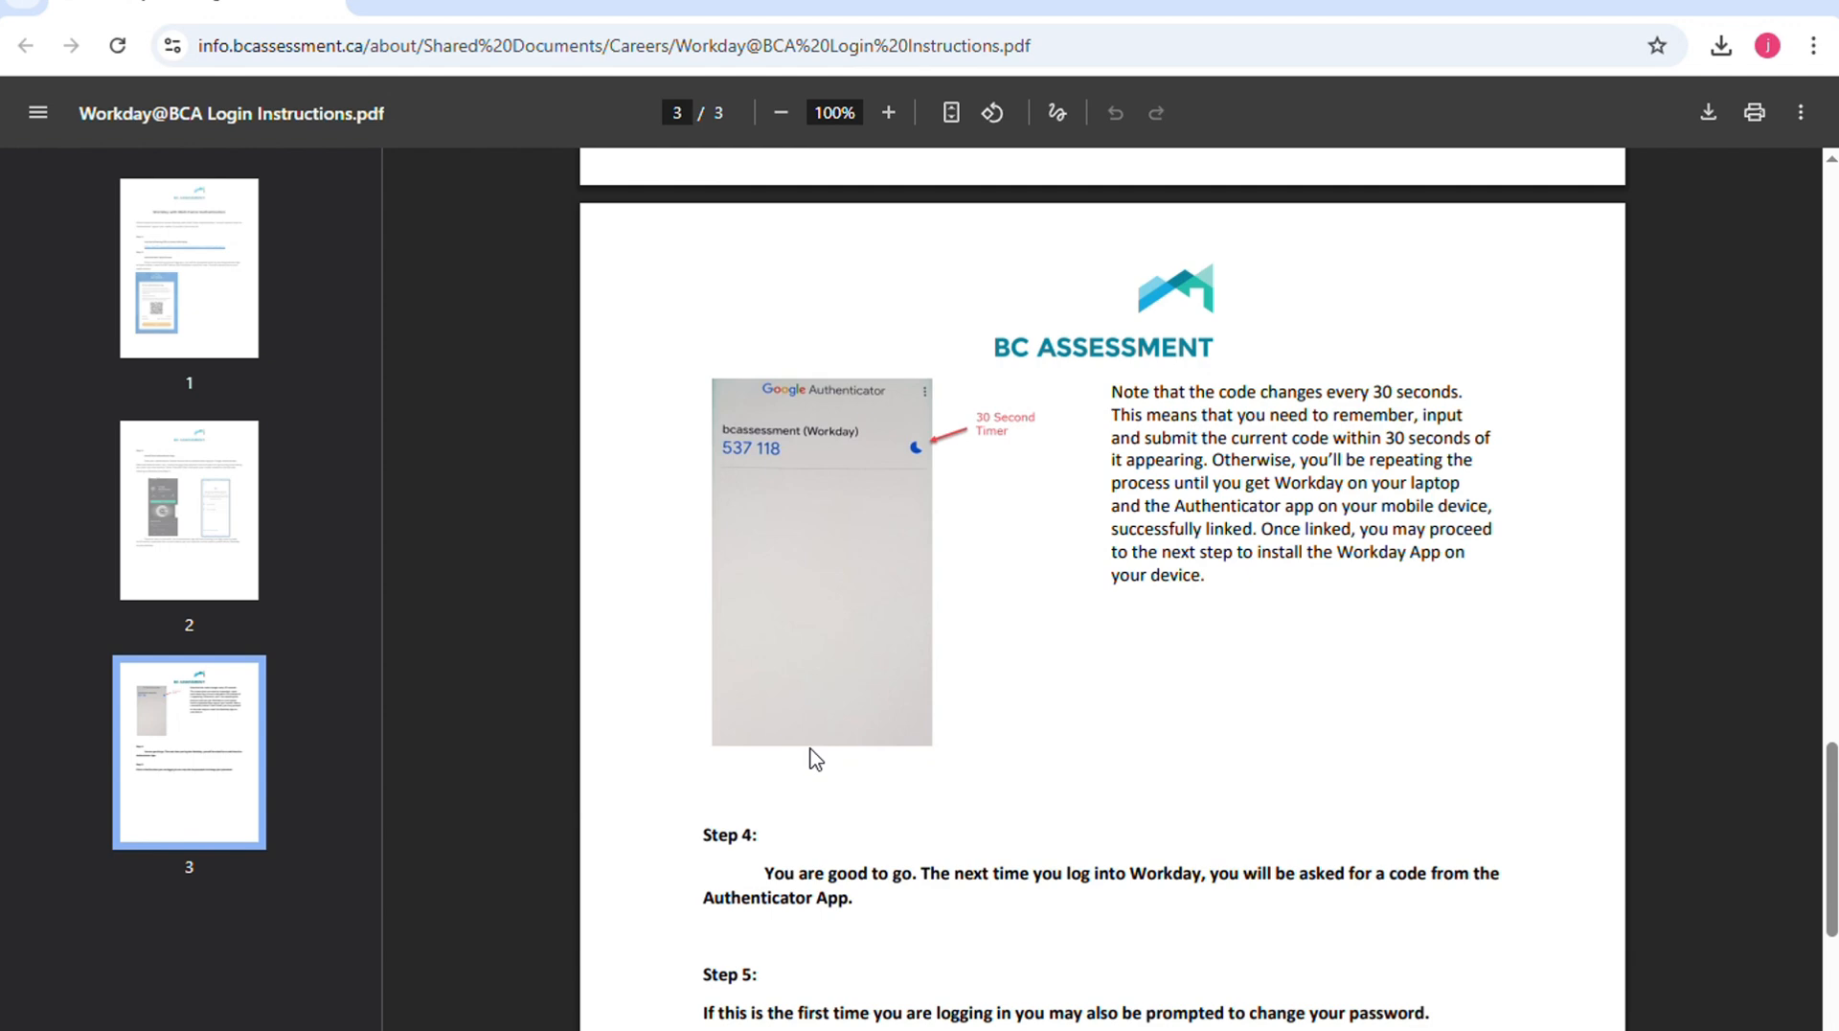
{"action": "mouse_move", "coordinate": [1822, 489]}
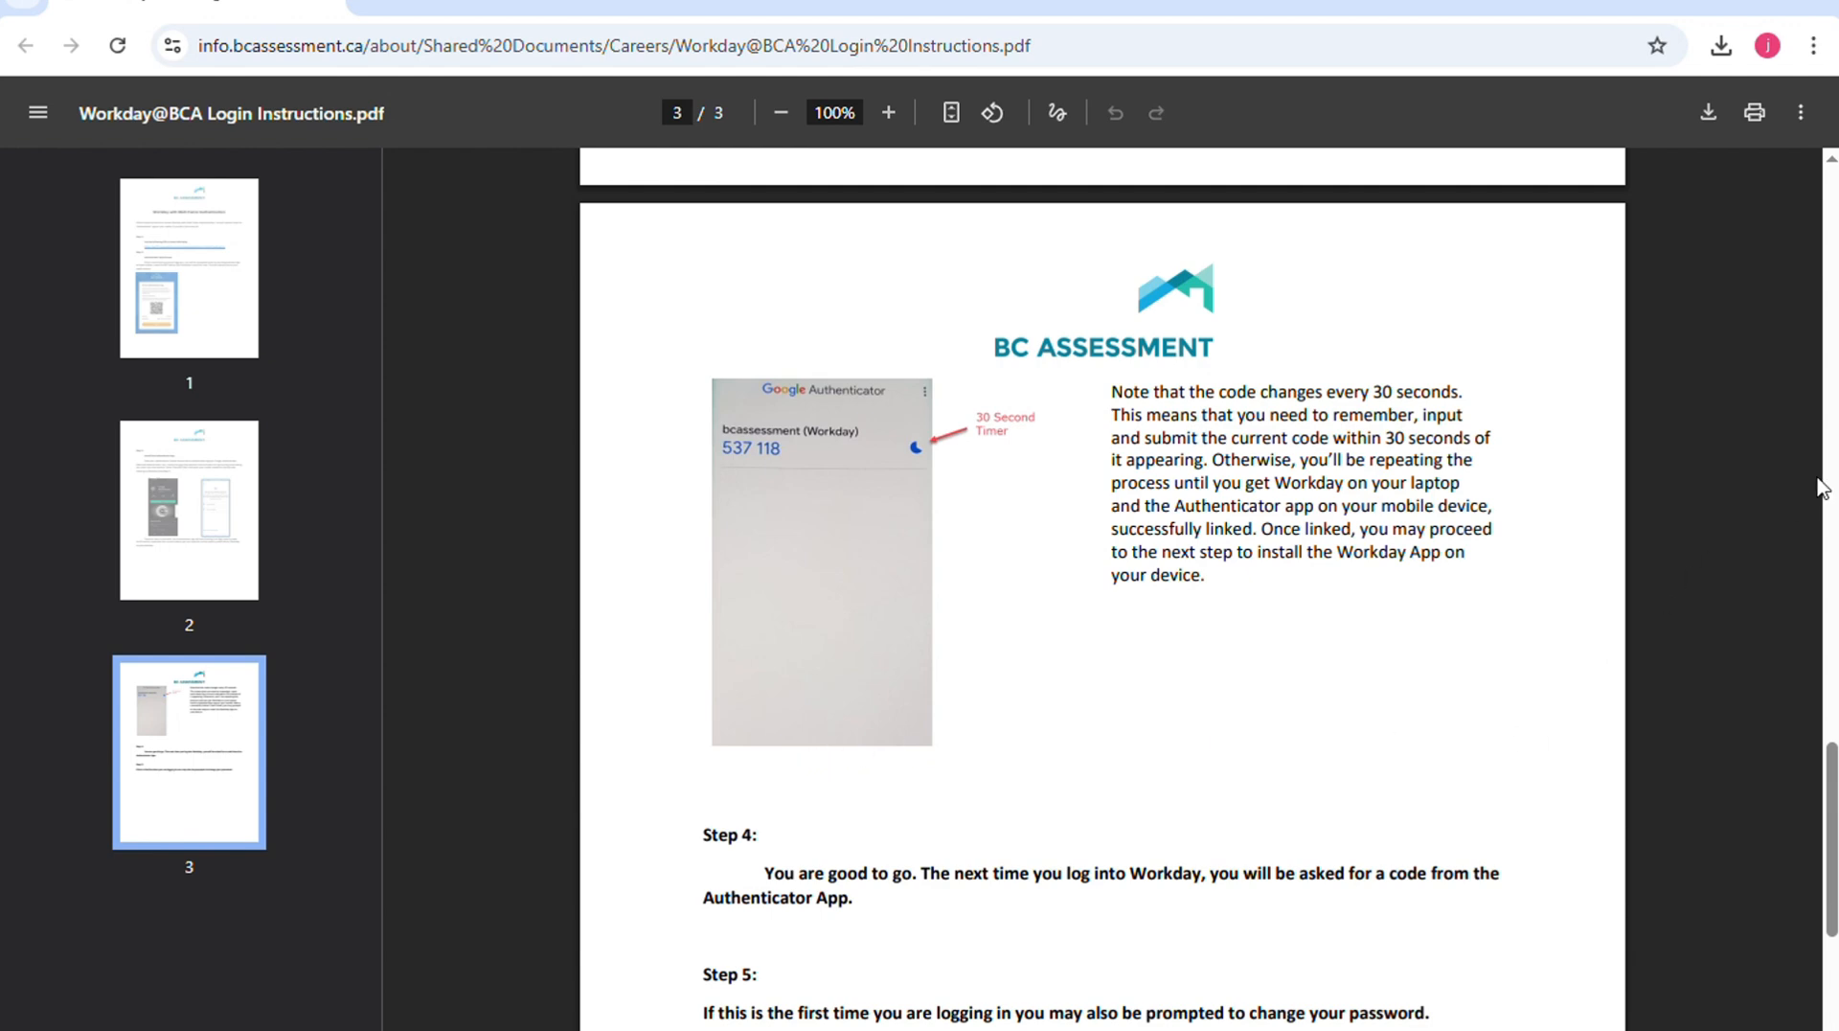